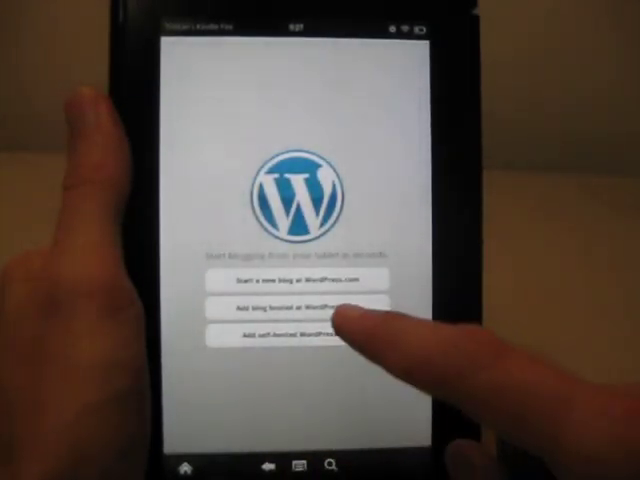
# Step: From the welcome screen, choose 'Add self-hosted WordPress blog' to reach the Account Details form
pyautogui.click(290, 306)
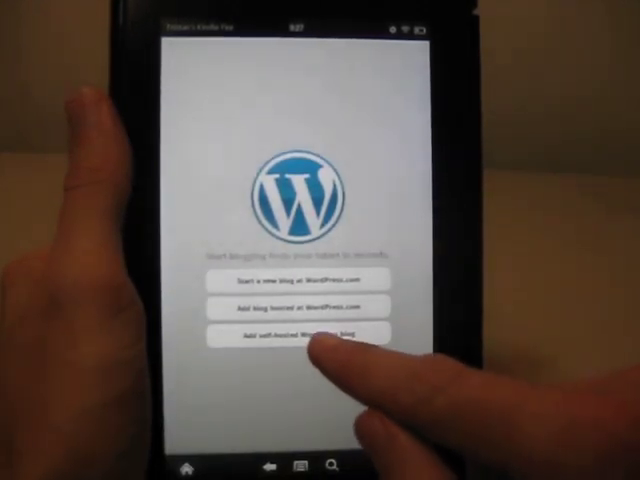
pyautogui.click(295, 334)
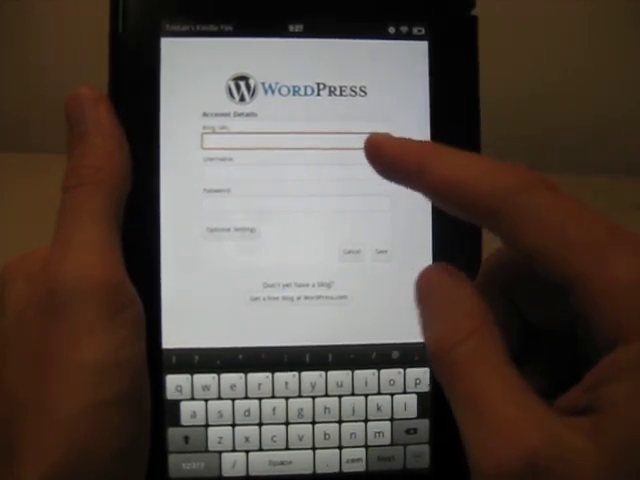
# Step: Open the Amazopia.com blog to show its dashboard grid of posts, pages, comments, settings and stats
pyautogui.click(285, 142)
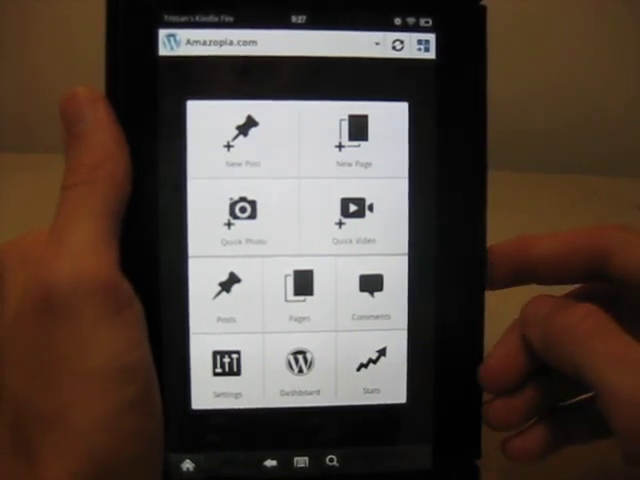
# Step: Open a blank New Post editor for Amazopia.com, then confirm Yes to cancel editing
pyautogui.click(238, 145)
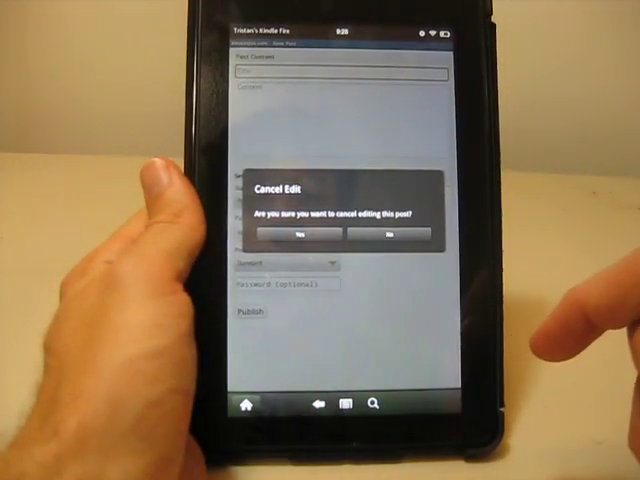
pyautogui.click(293, 233)
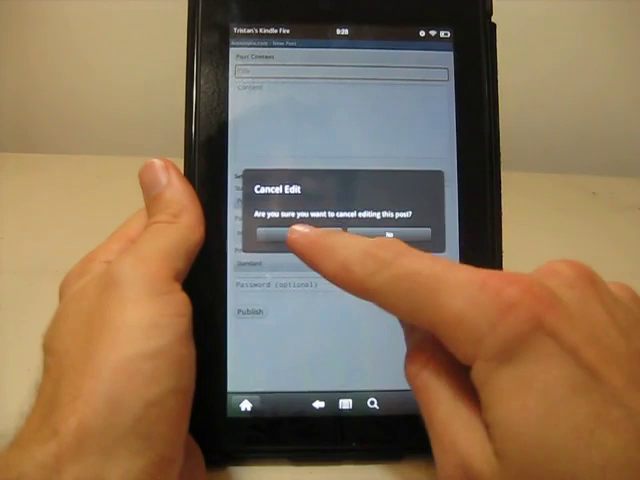